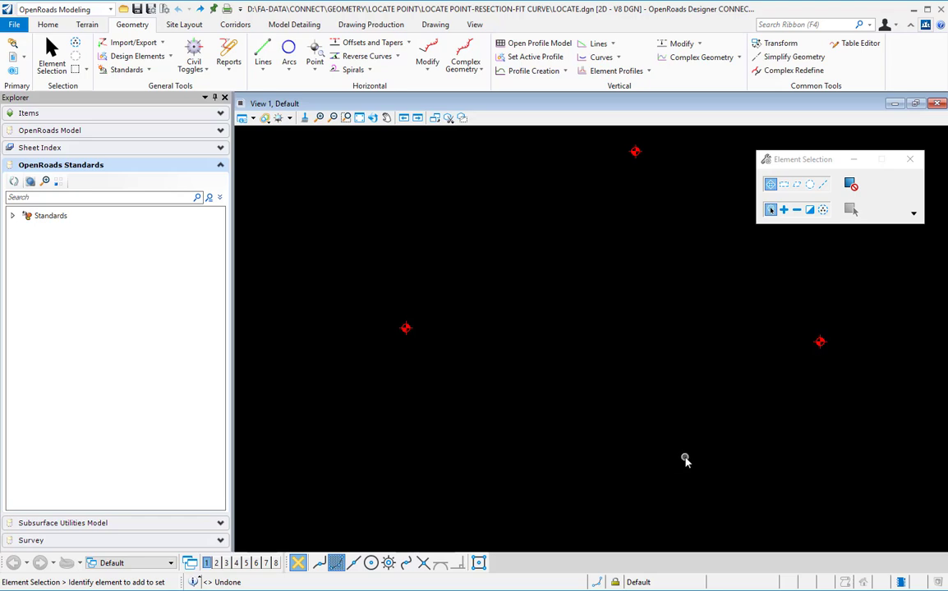
mouse_move(559, 462)
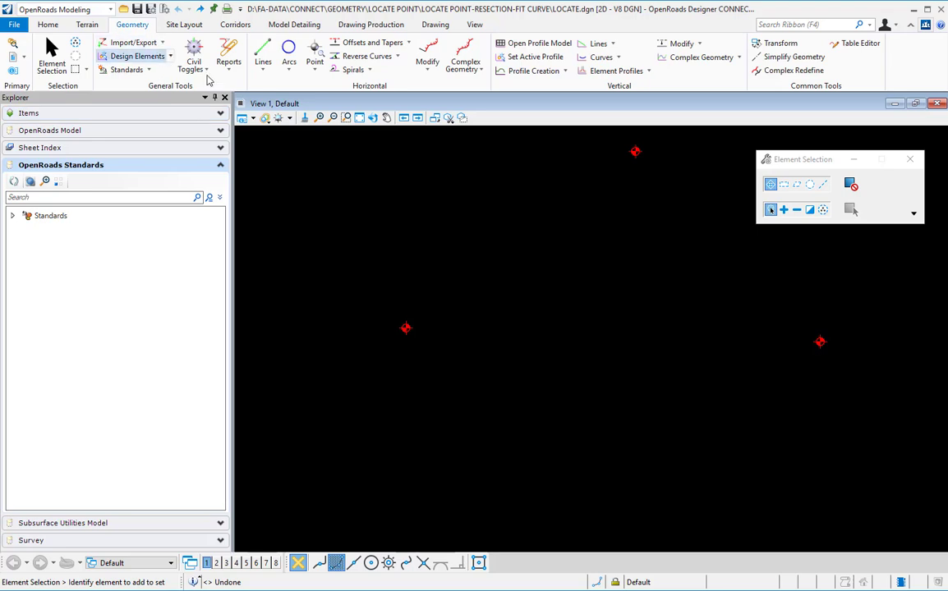
Step: Start the Locate Point tool from the Geometry Point dropdown
left_click(314, 55)
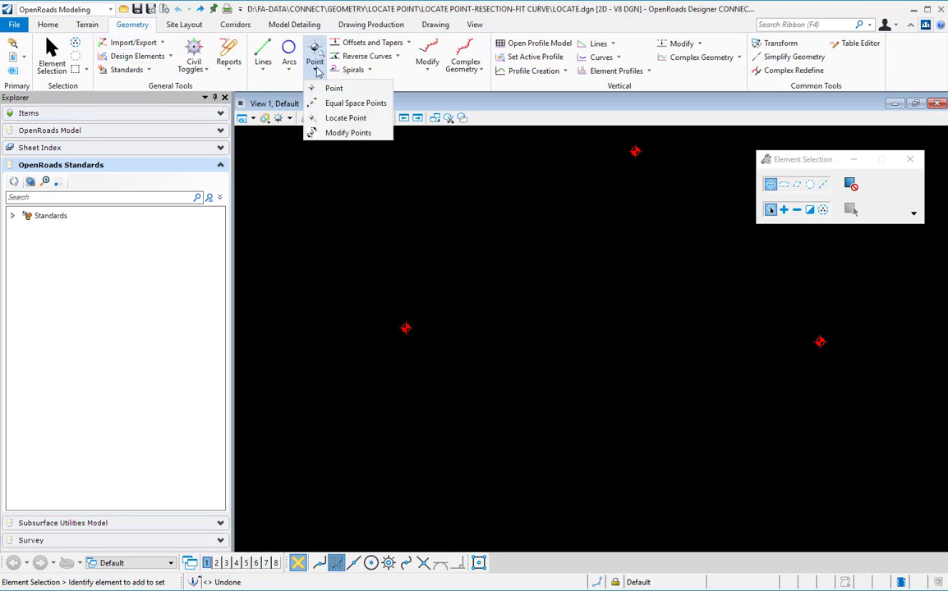
left_click(346, 118)
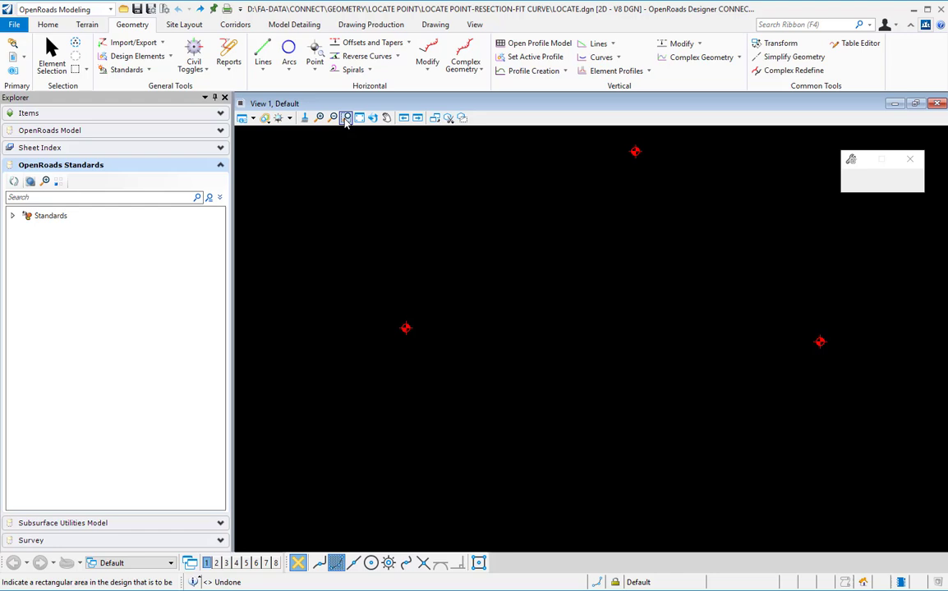
Step: Confirm the Locate Point method is Angle Resection
left_click(913, 179)
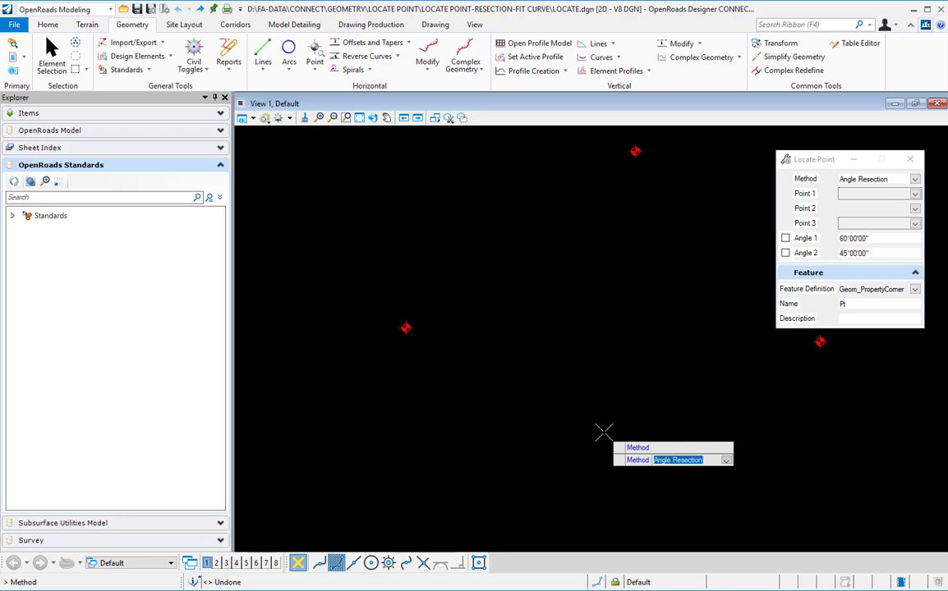
mouse_move(483, 340)
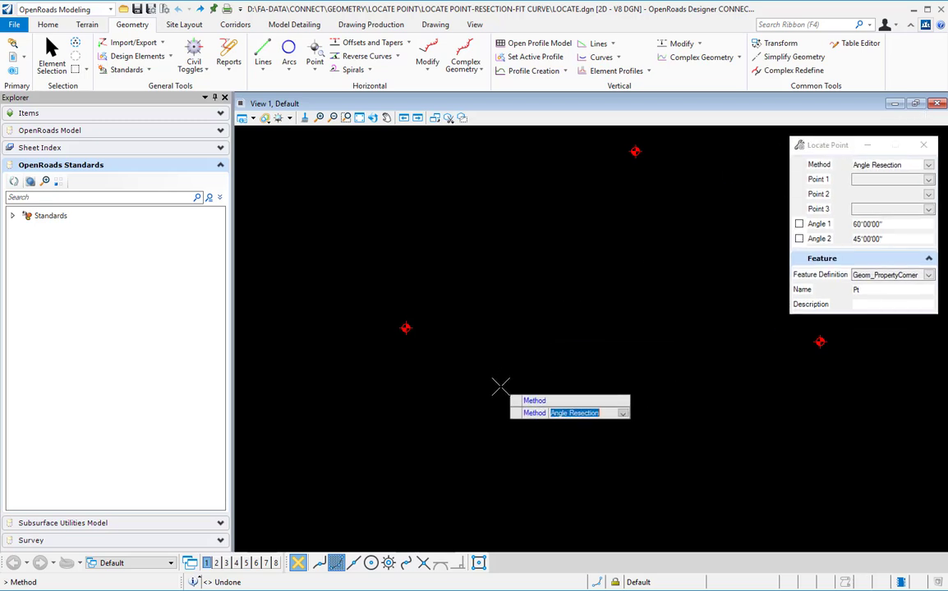
mouse_move(619, 201)
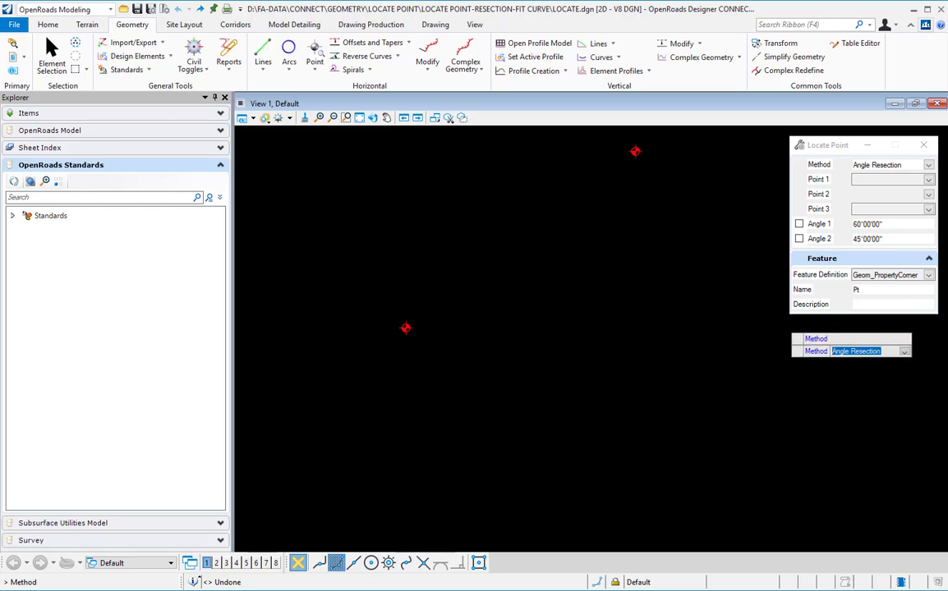
Step: Change the feature definition from Geom_PropertyCorner to Geom_Proposed_RW
left_click(928, 274)
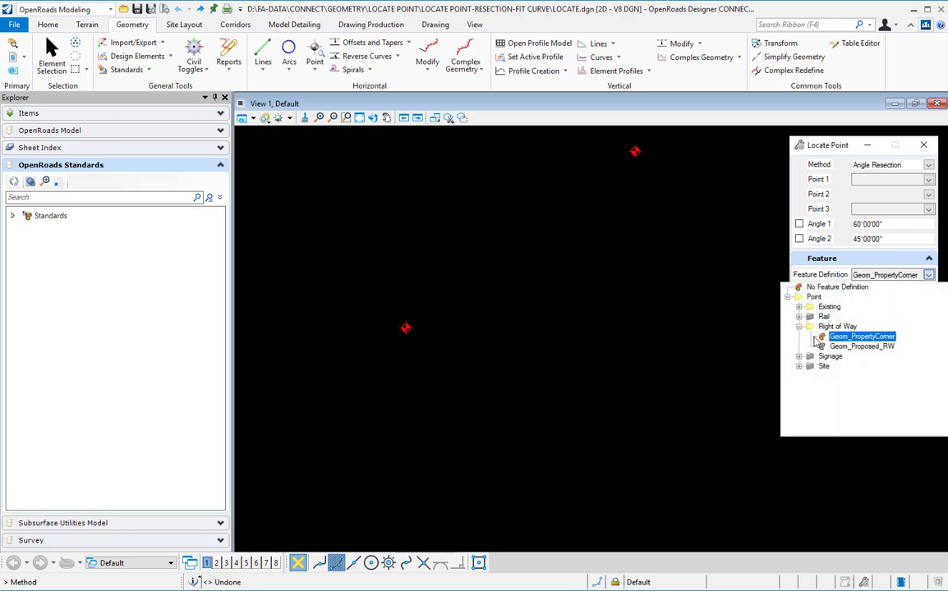
left_click(861, 345)
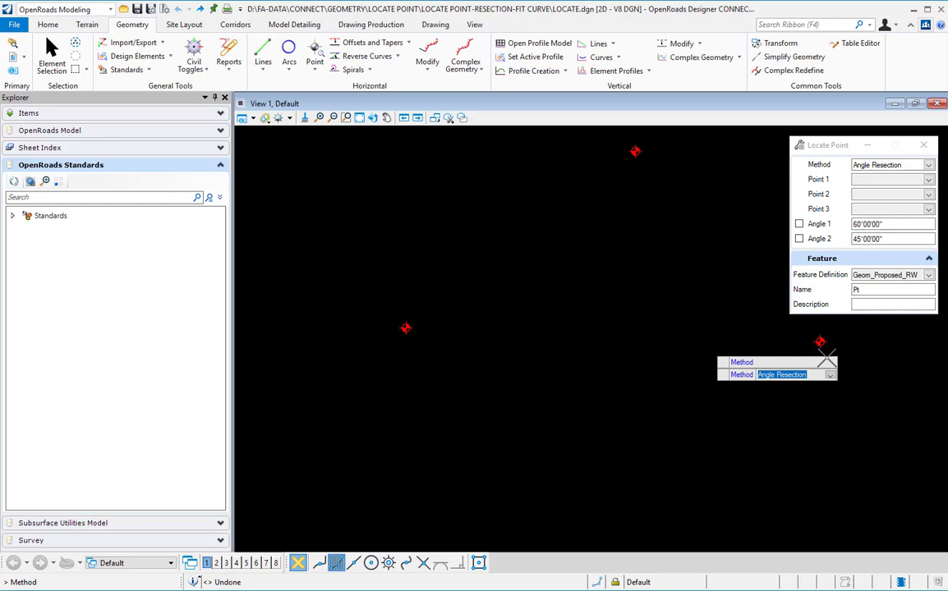
mouse_move(574, 485)
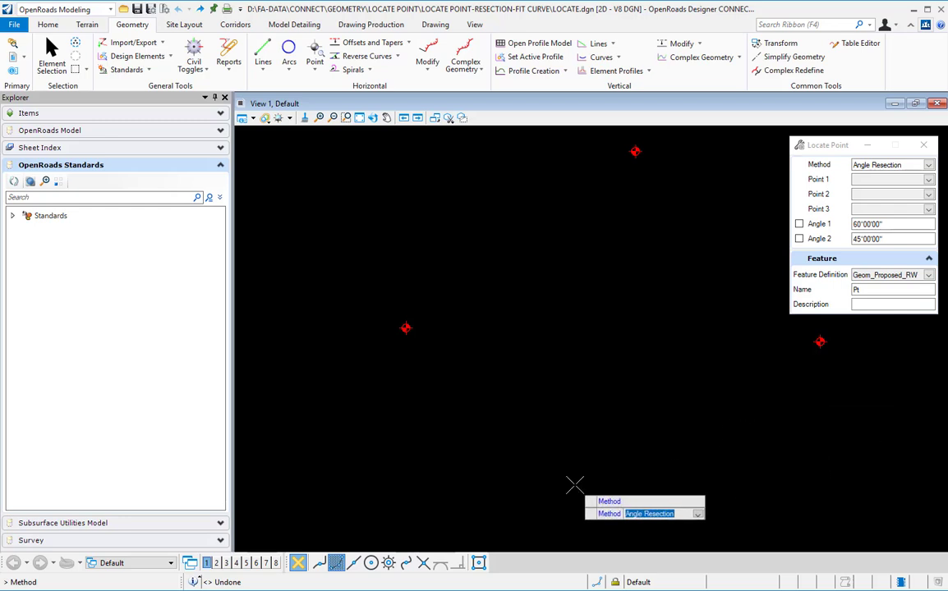
mouse_move(587, 474)
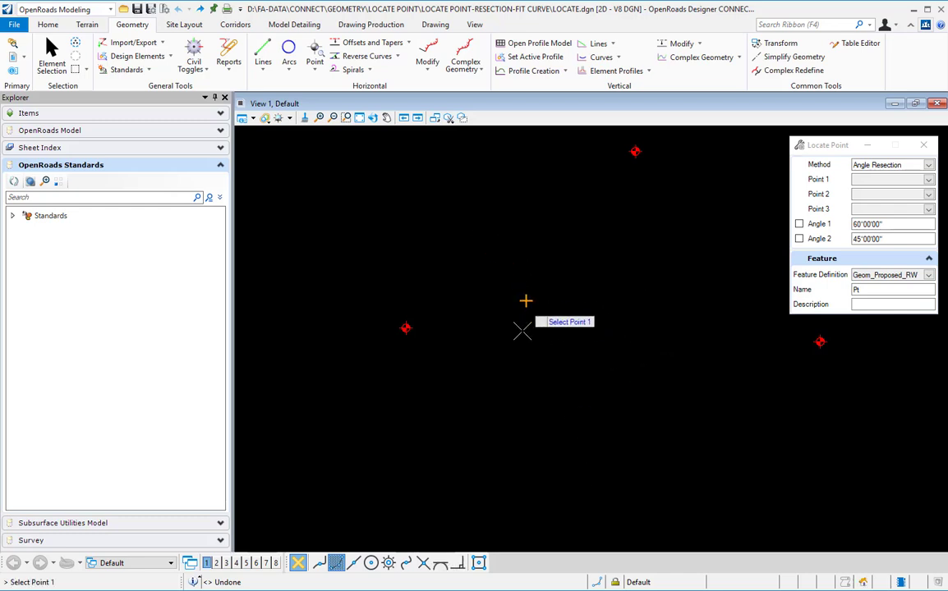
mouse_move(407, 327)
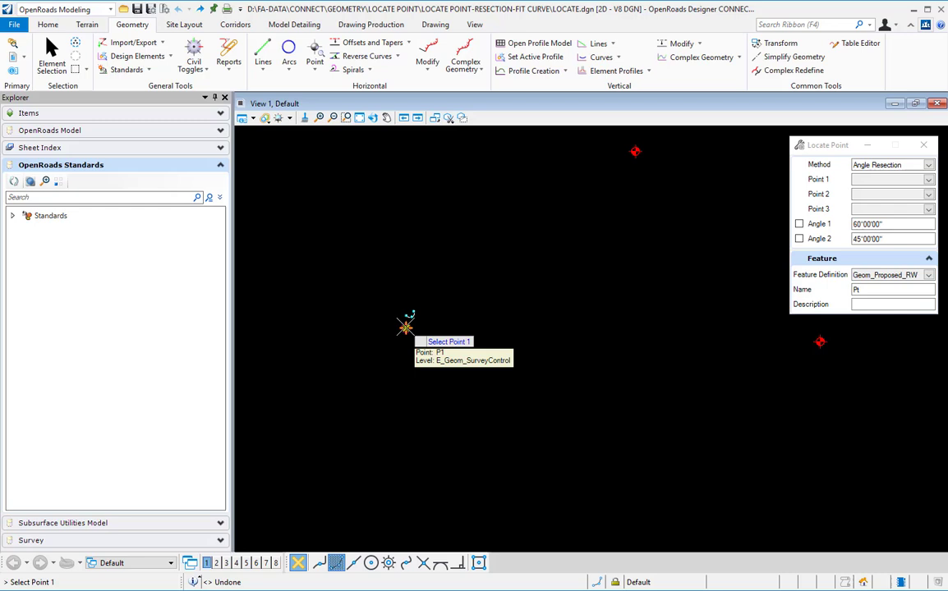
Step: Pick the left existing point as Point 1 and the top point as Point 2
left_click(406, 328)
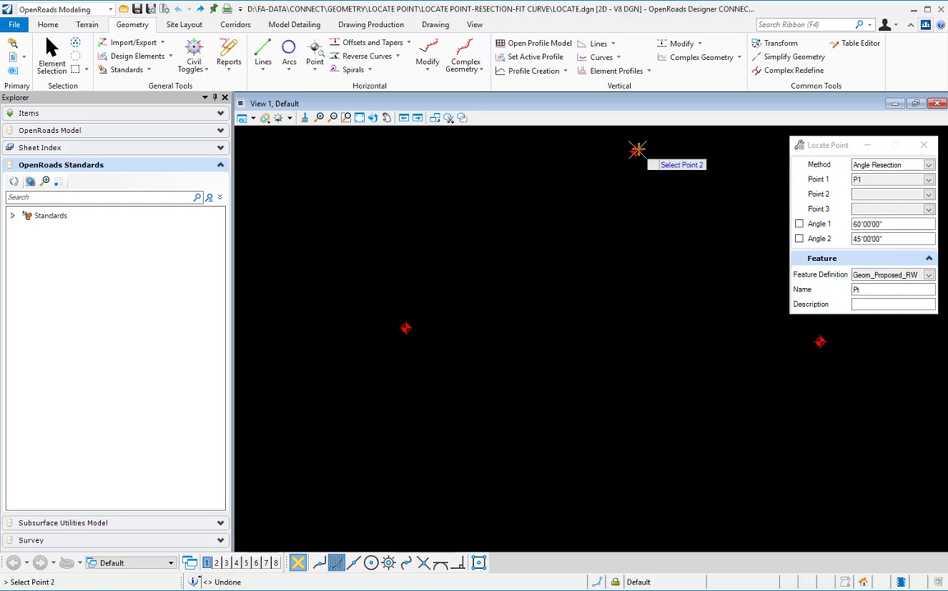
left_click(637, 151)
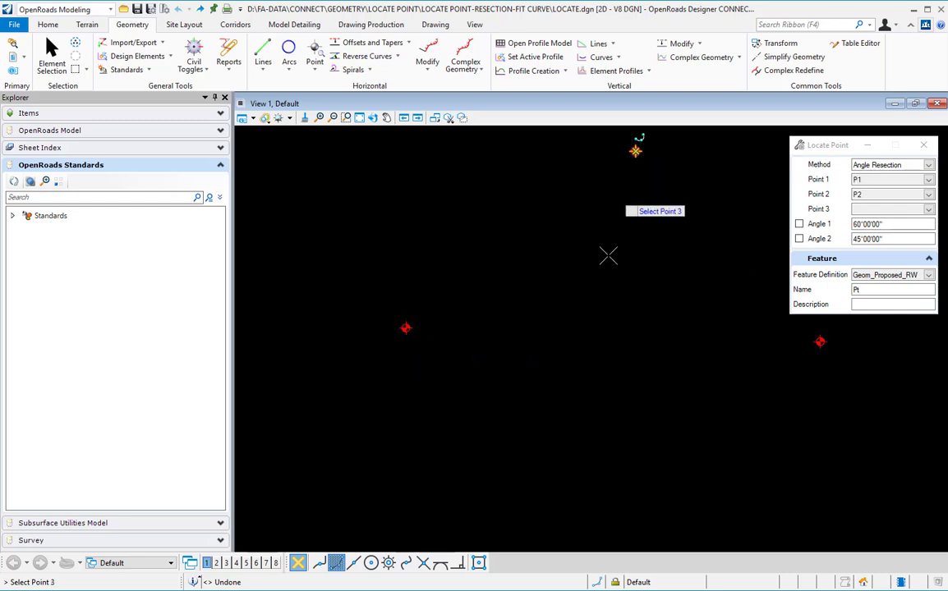
mouse_move(819, 340)
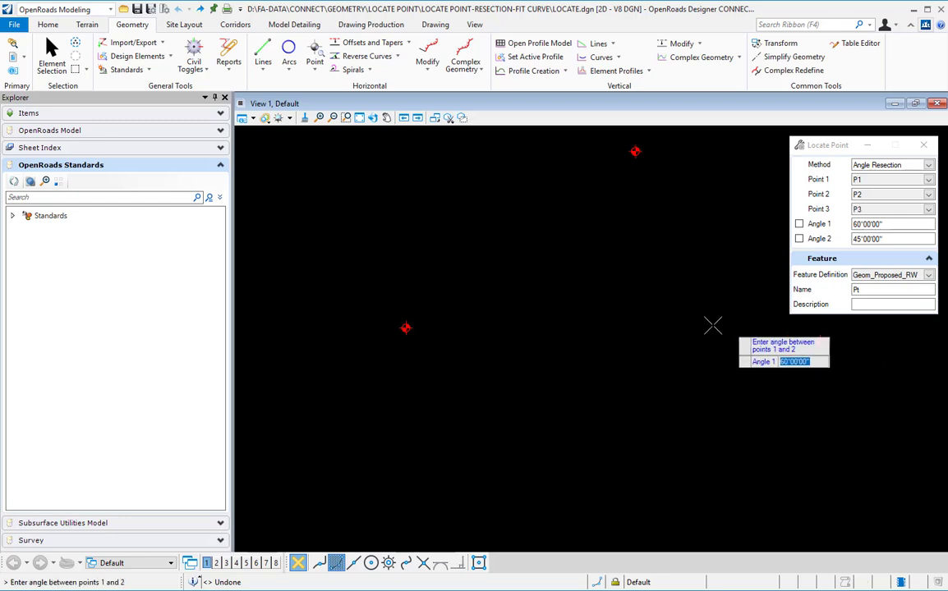
mouse_move(549, 408)
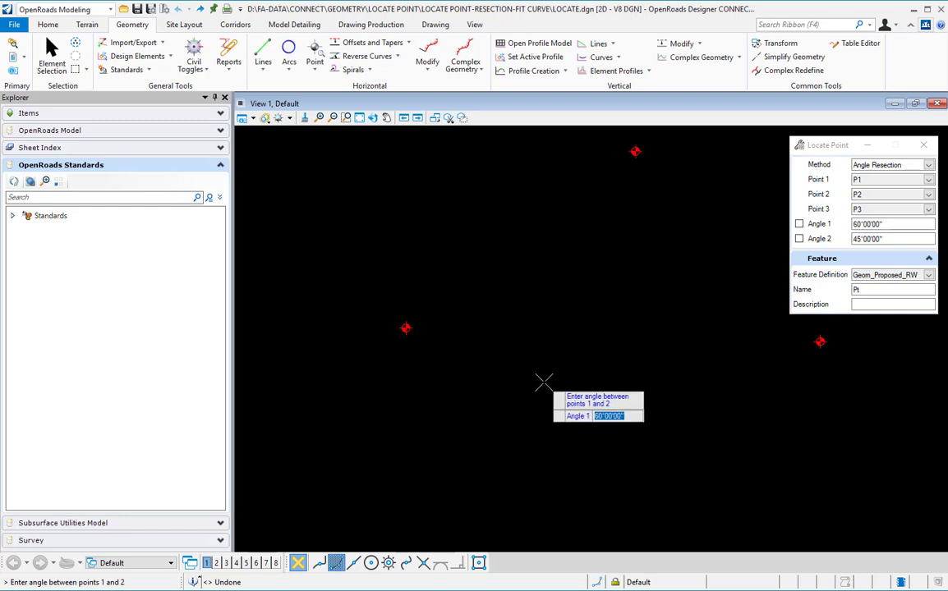
Step: Enter 65° for Angle 1 and complete the second angle entry
type("65")
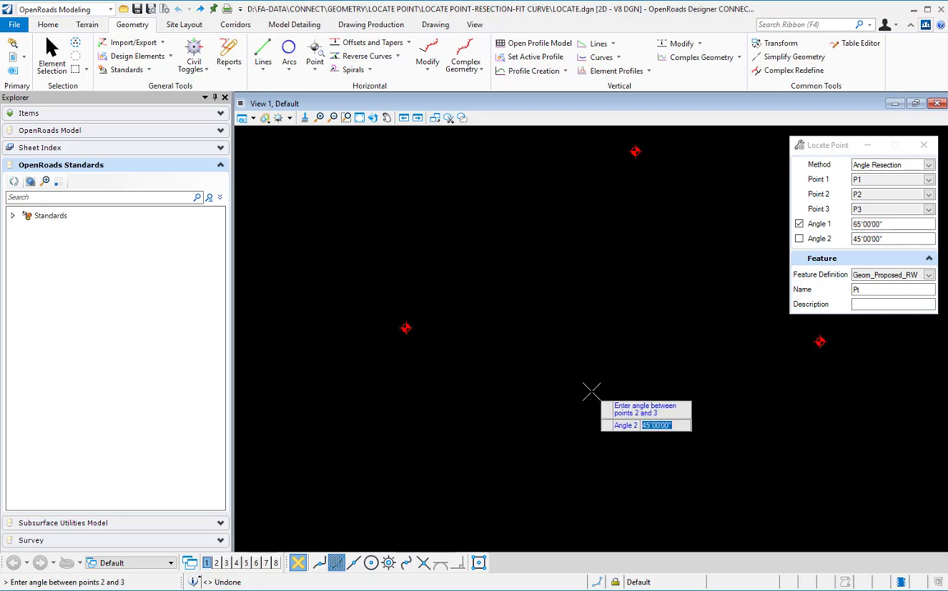
type("5")
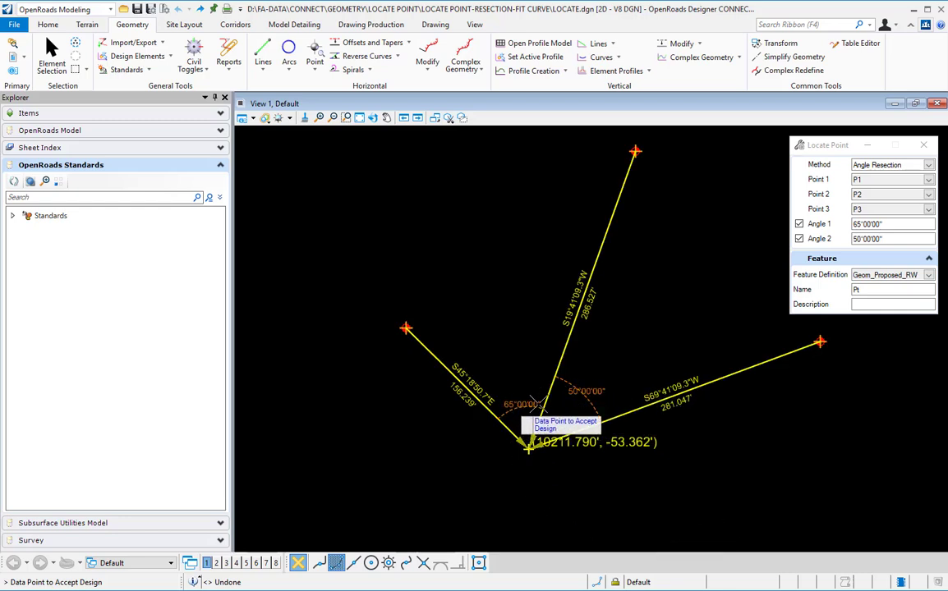
mouse_move(524, 456)
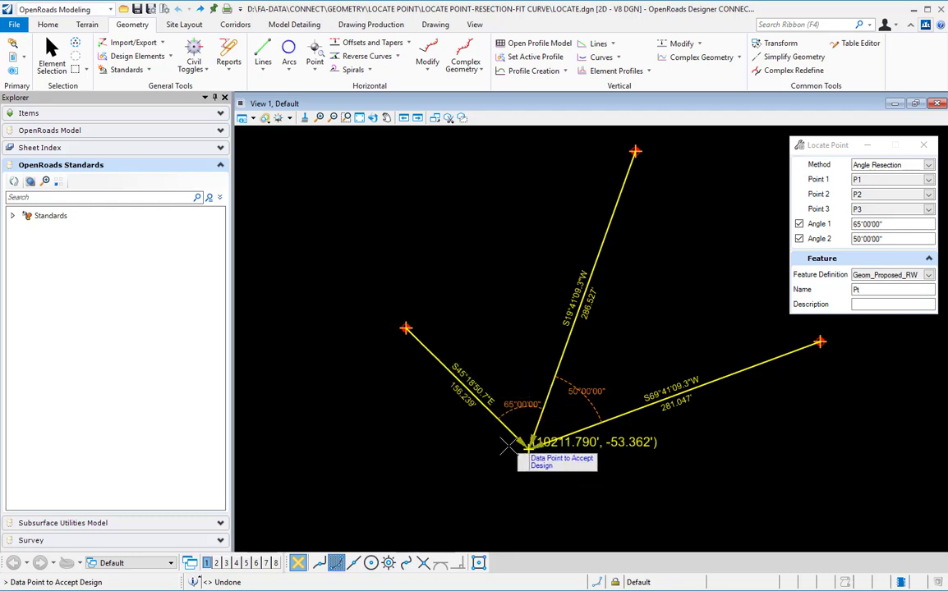
mouse_move(628, 296)
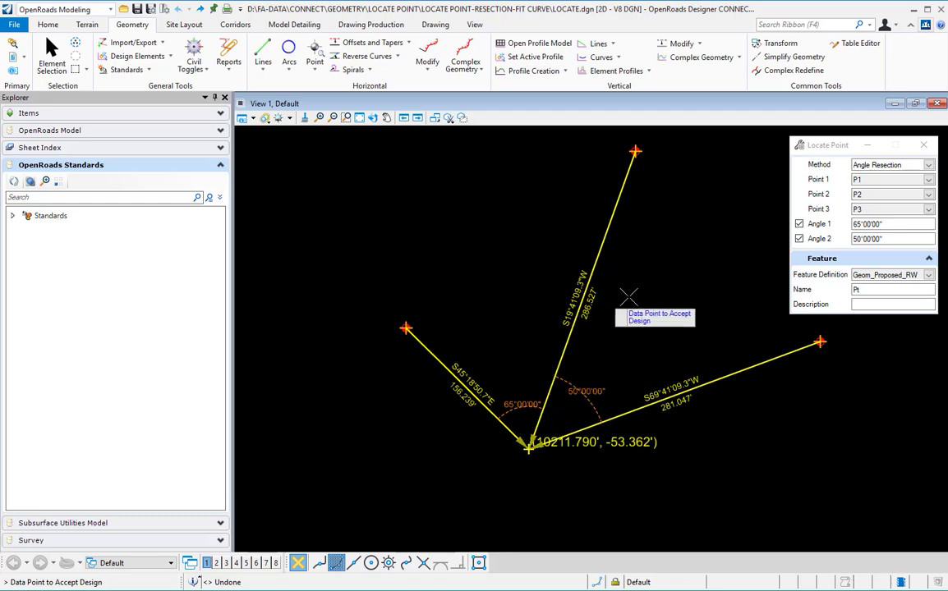
mouse_move(645, 386)
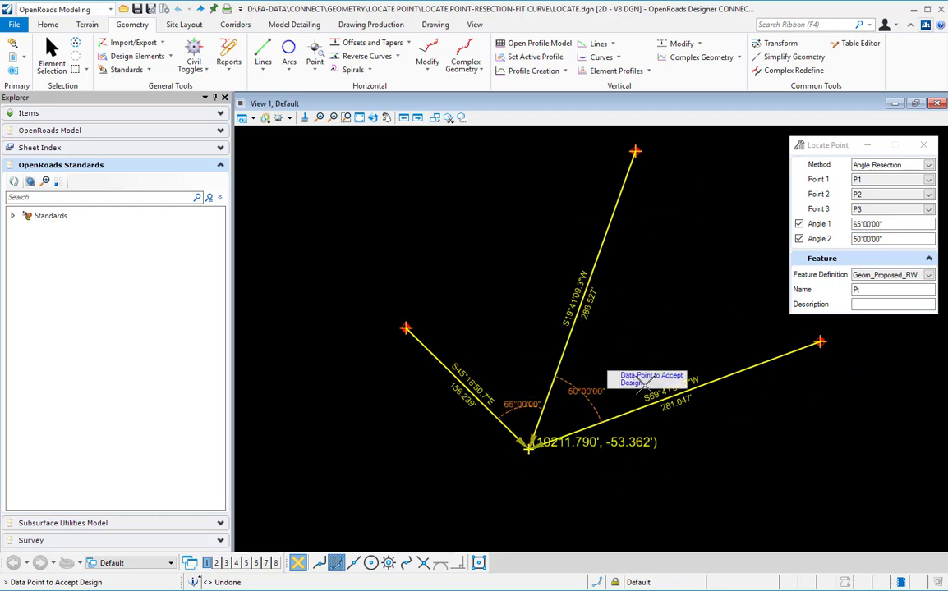
mouse_move(553, 468)
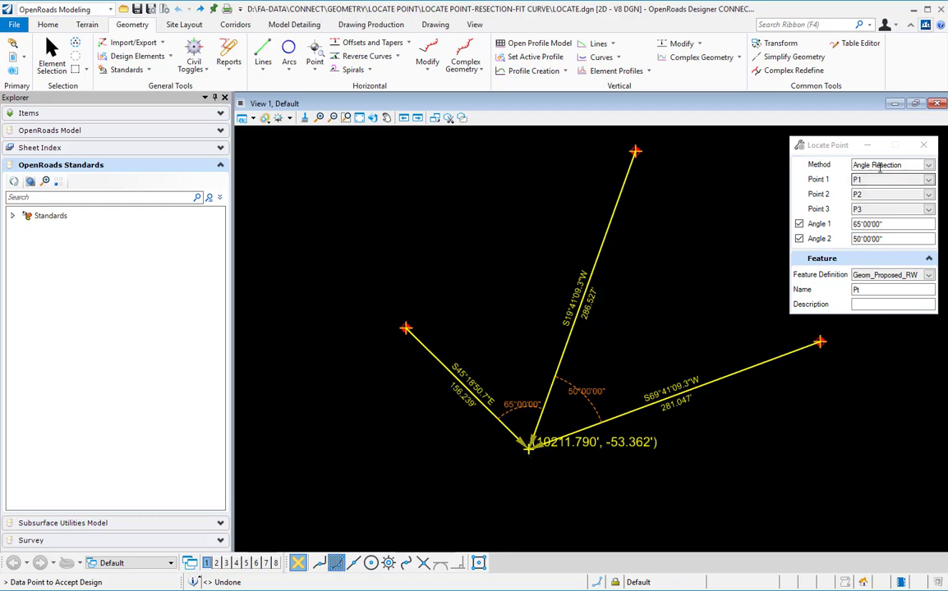
mouse_move(536, 495)
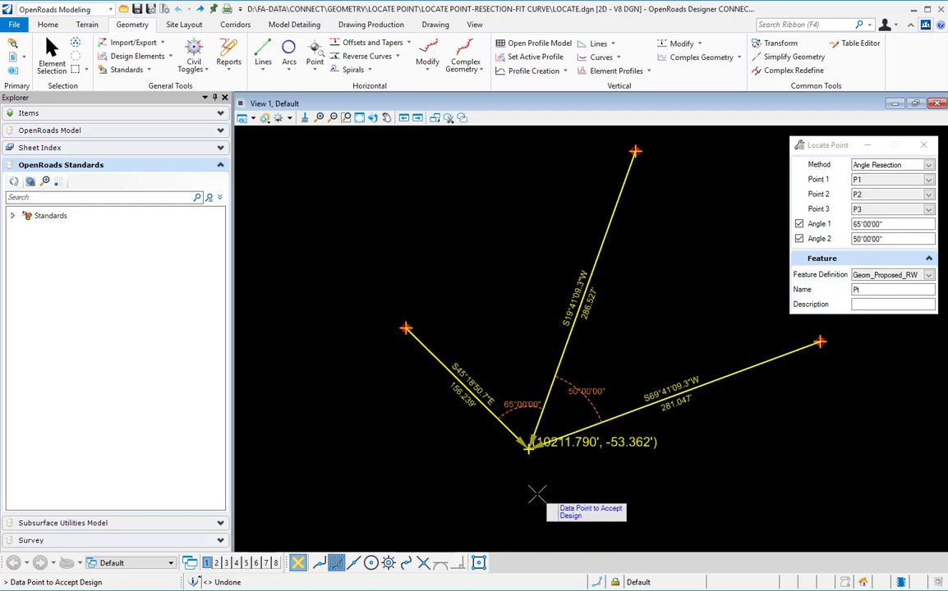